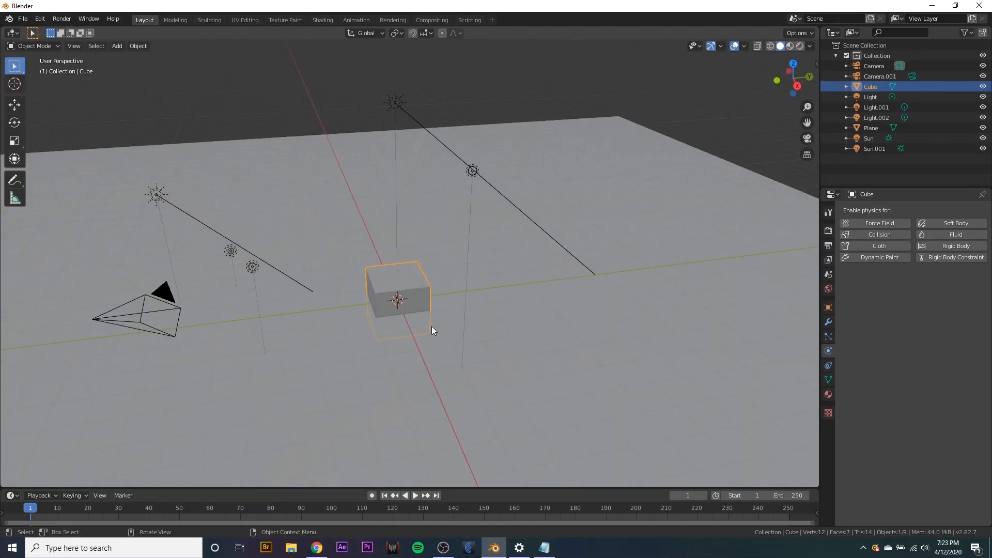
Lift the cube up along Z so it hangs above the ground plane.
{"action": "key", "text": "g"}
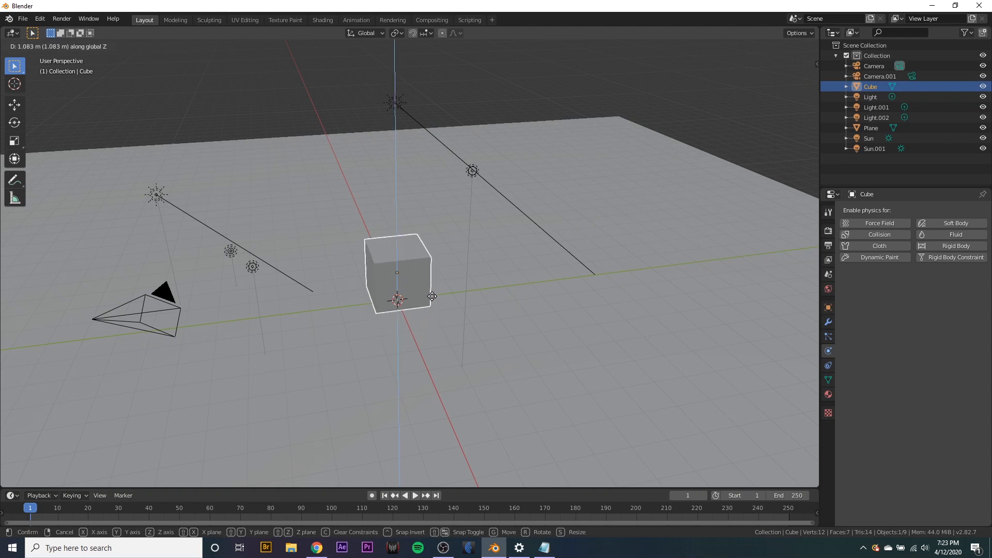
{"action": "left_click", "coordinate": [452, 208]}
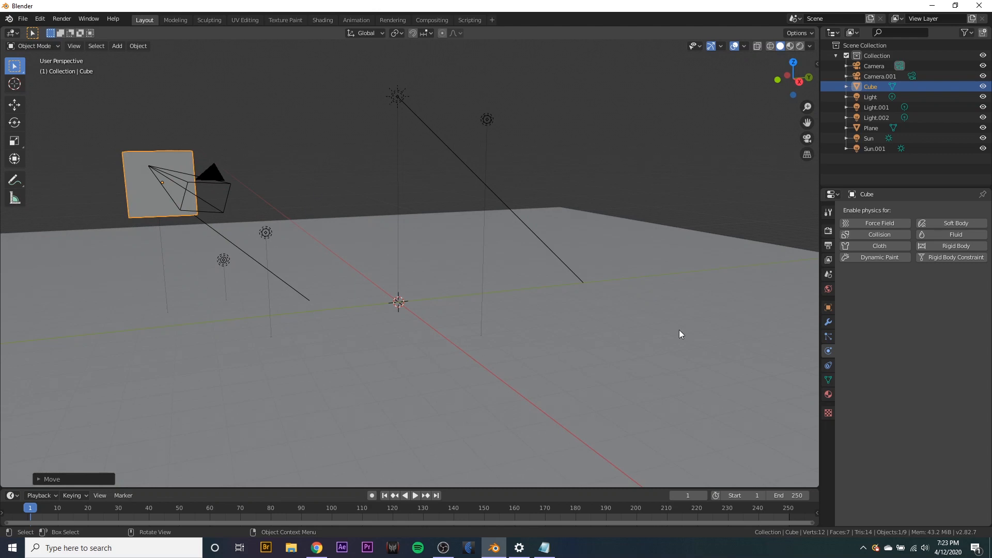
{"action": "mouse_move", "coordinate": [314, 233]}
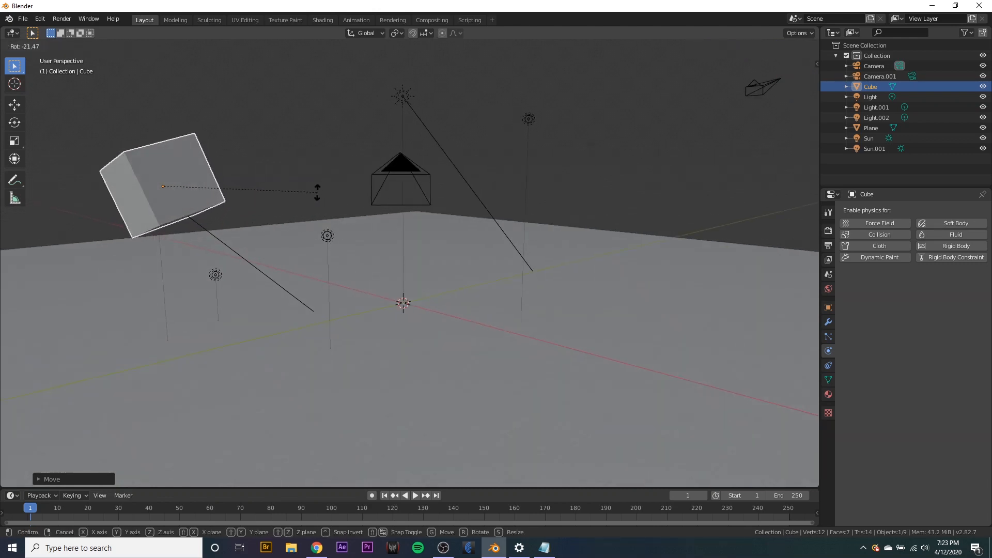
{"action": "mouse_move", "coordinate": [318, 218]}
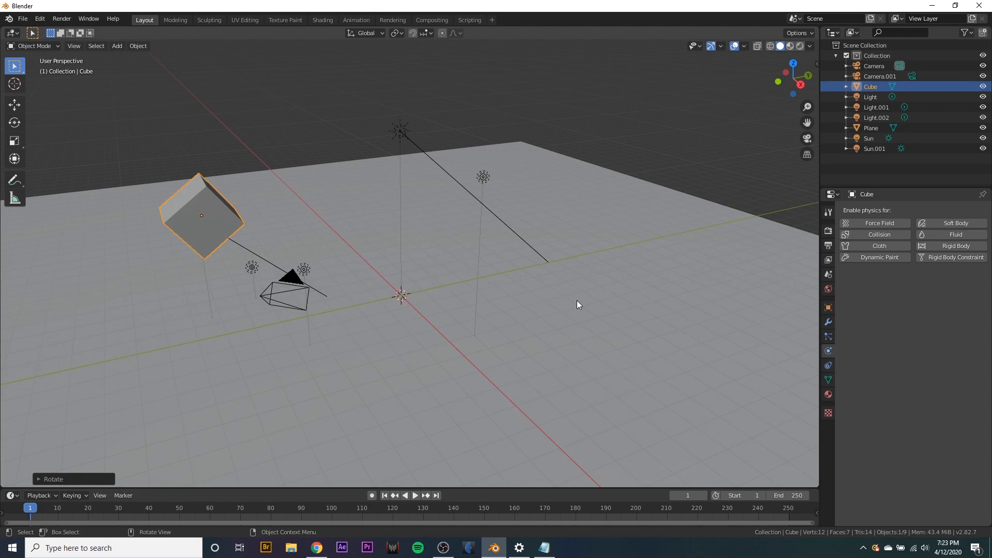
Give the plane Collision and the cube Soft Body with Goal disabled, testing playback.
{"action": "left_click", "coordinate": [871, 128]}
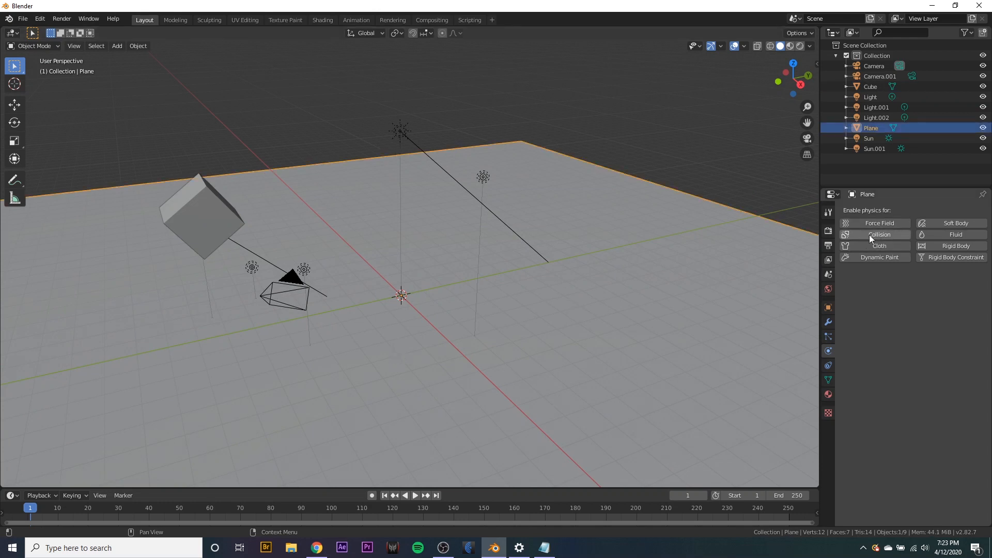
{"action": "left_click", "coordinate": [878, 234]}
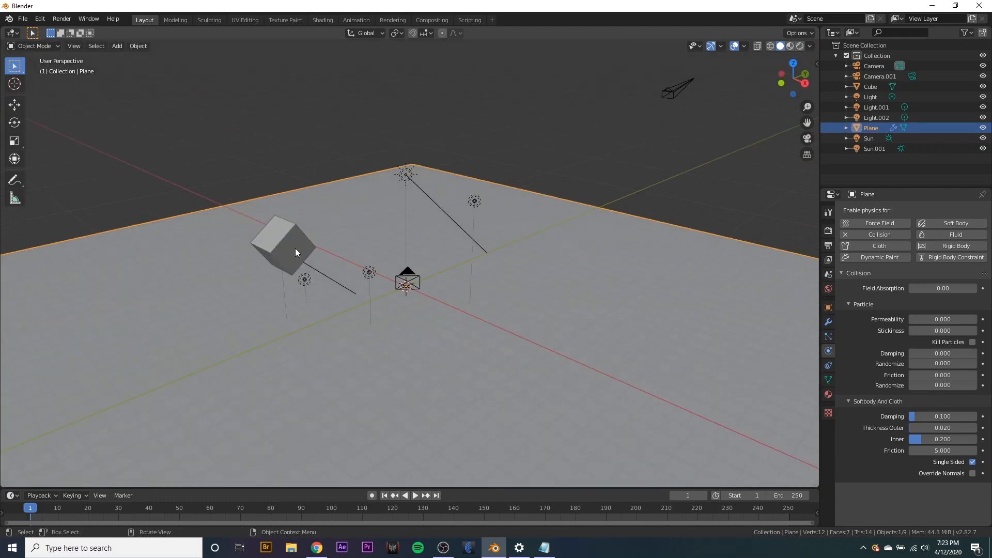
{"action": "left_click", "coordinate": [869, 86]}
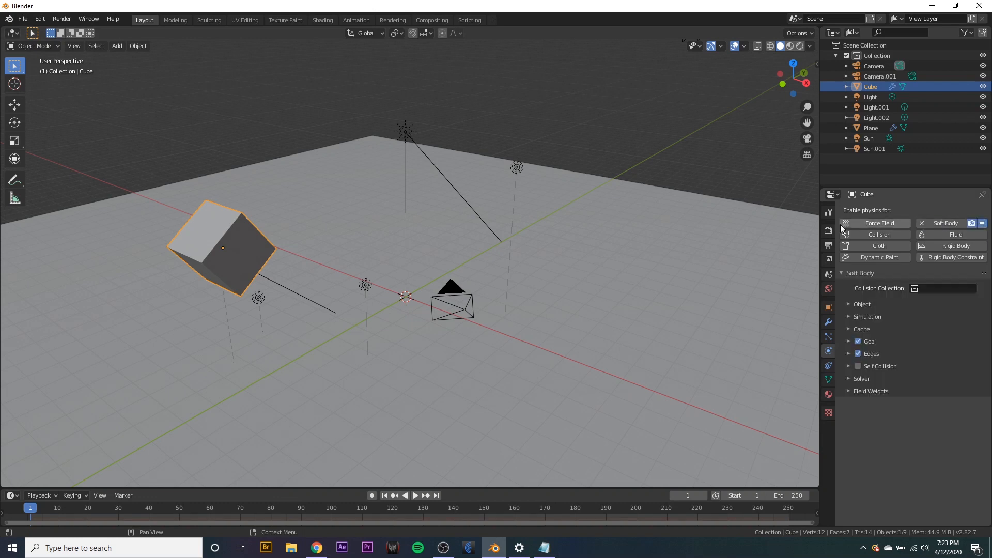
{"action": "left_click", "coordinate": [406, 496]}
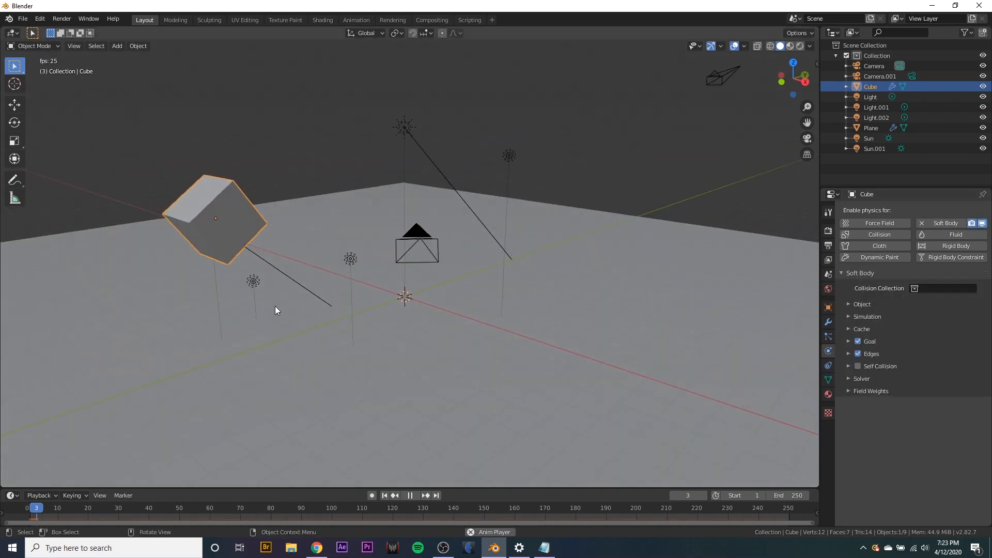
{"action": "left_click", "coordinate": [410, 495]}
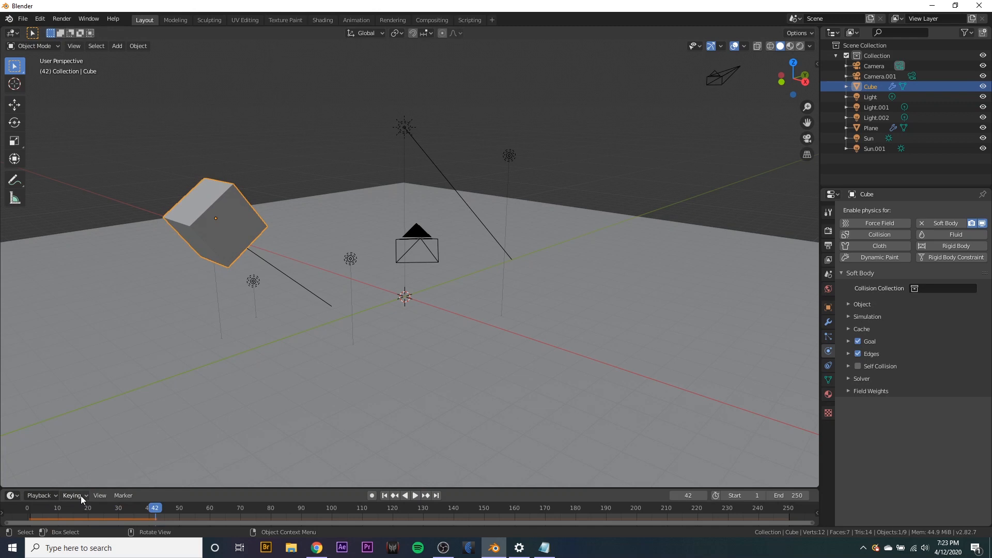
{"action": "left_click", "coordinate": [384, 496]}
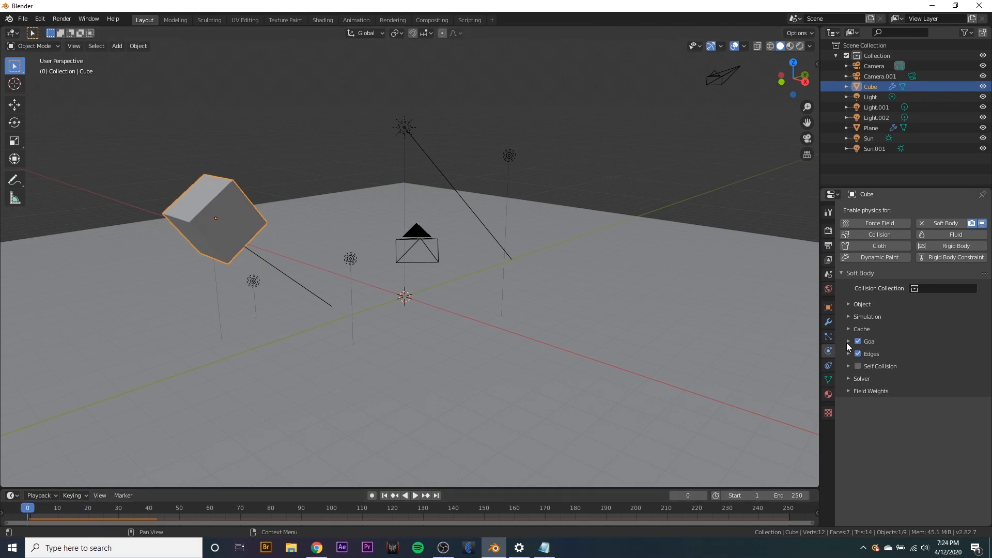
{"action": "left_click", "coordinate": [858, 341]}
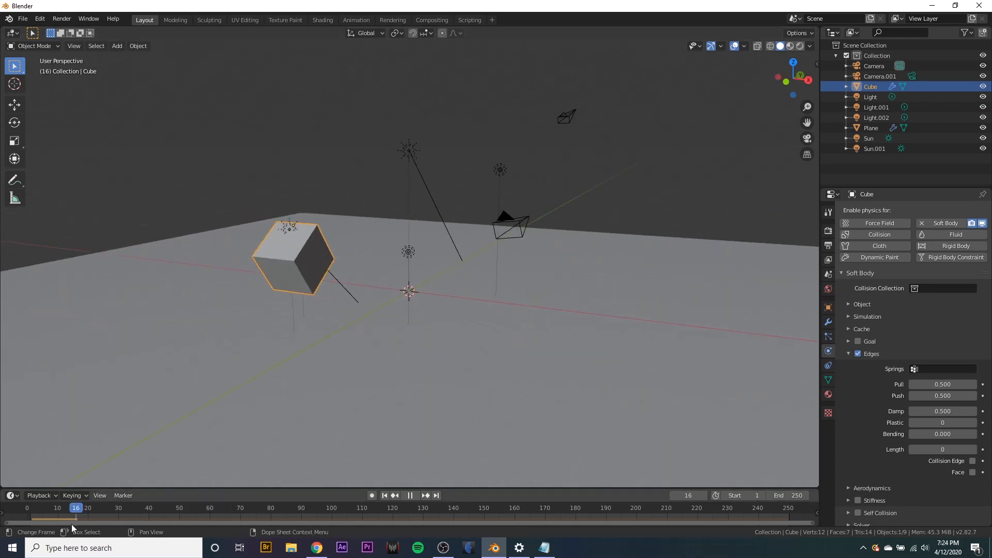
{"action": "left_click", "coordinate": [383, 495]}
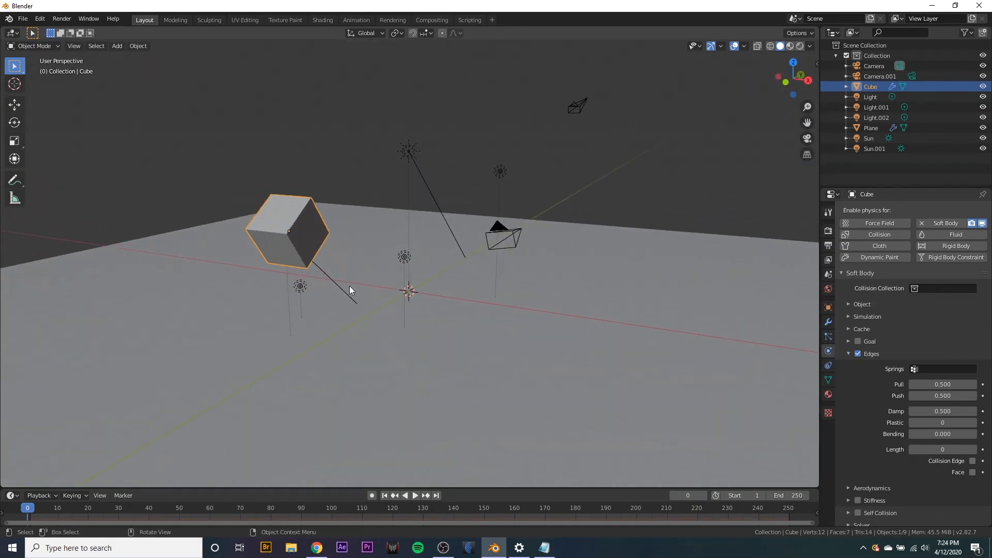
{"action": "mouse_move", "coordinate": [440, 266]}
{"action": "type", "text": "100"}
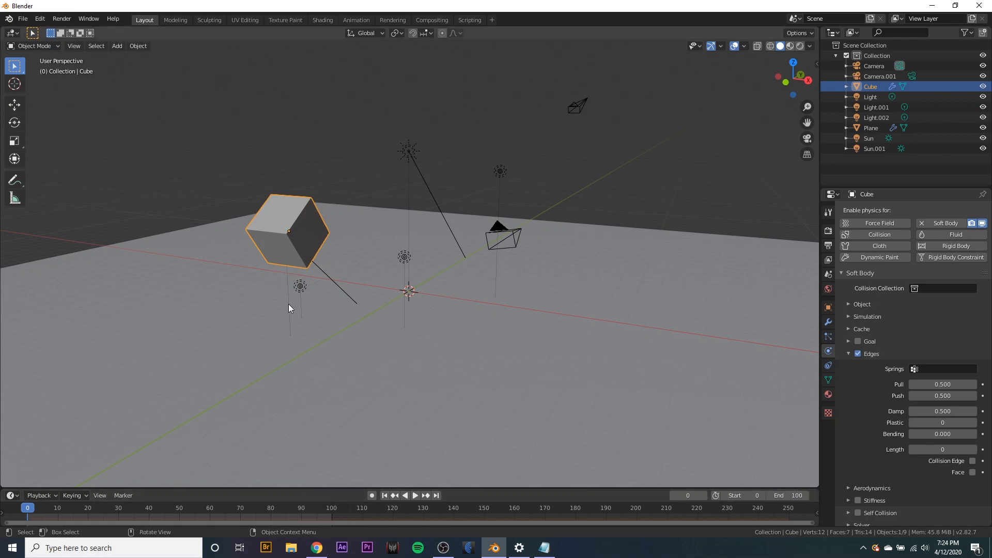
{"action": "mouse_move", "coordinate": [313, 244]}
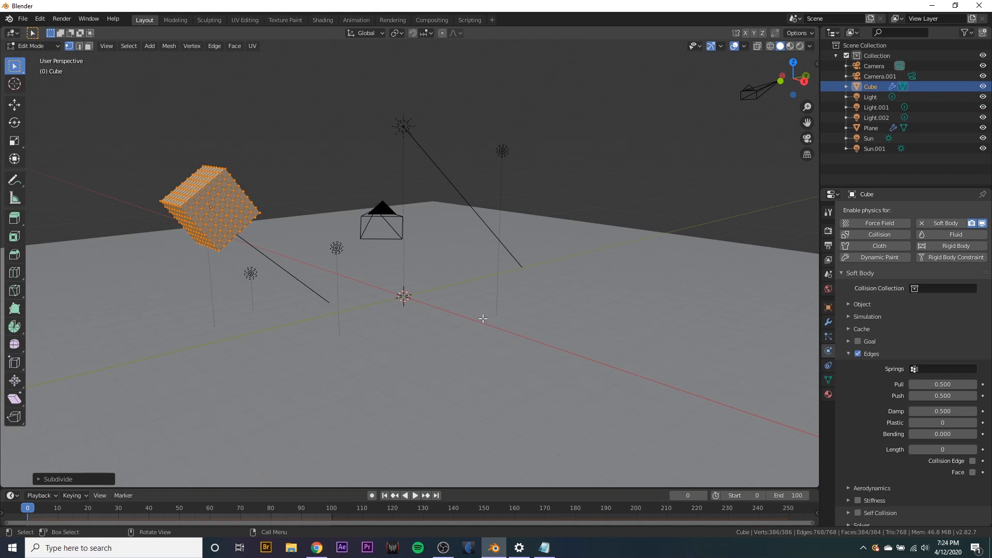
Play the animation to watch the subdivided cube squish onto the plane.
{"action": "left_click", "coordinate": [414, 496]}
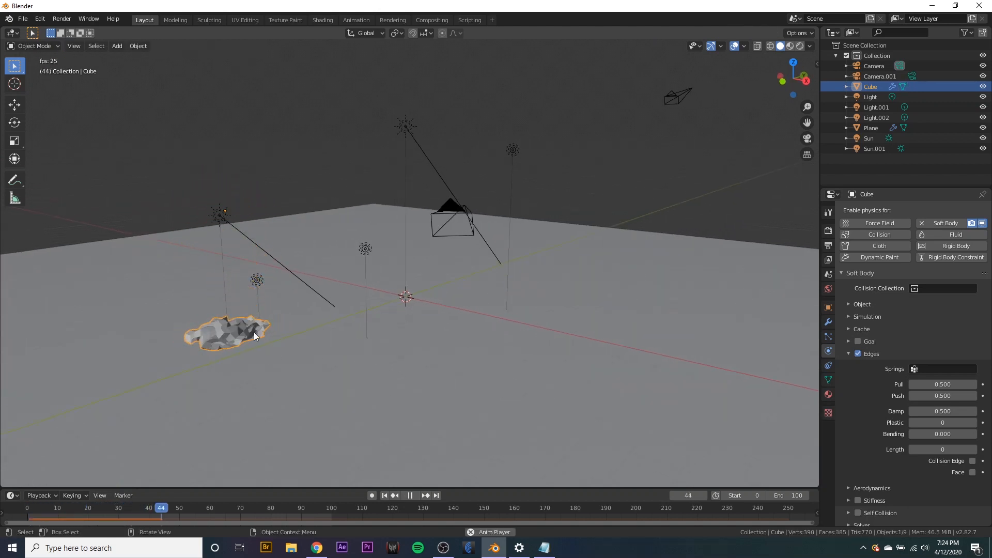
Set soft-body Bending 5.5, Pull 0.6, Push 0.7, Damp 0.4, testing with playback.
{"action": "left_click", "coordinate": [36, 507]}
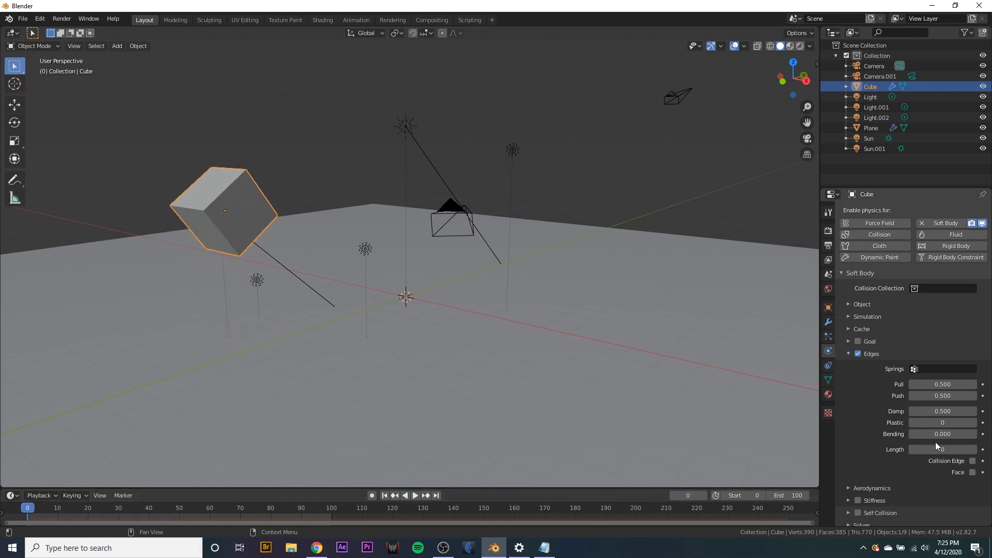
{"action": "left_click", "coordinate": [941, 433]}
{"action": "type", "text": "1.900"}
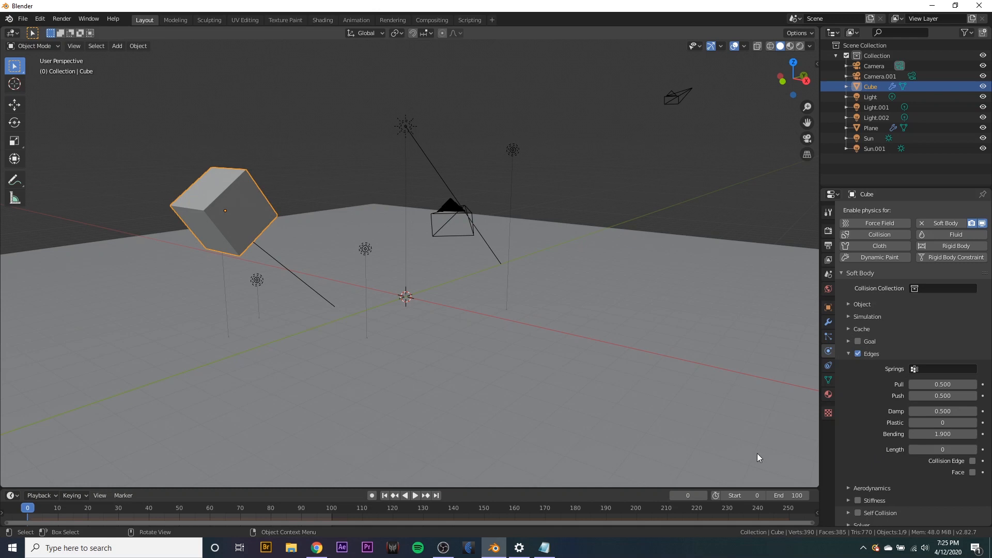
{"action": "left_click", "coordinate": [414, 495]}
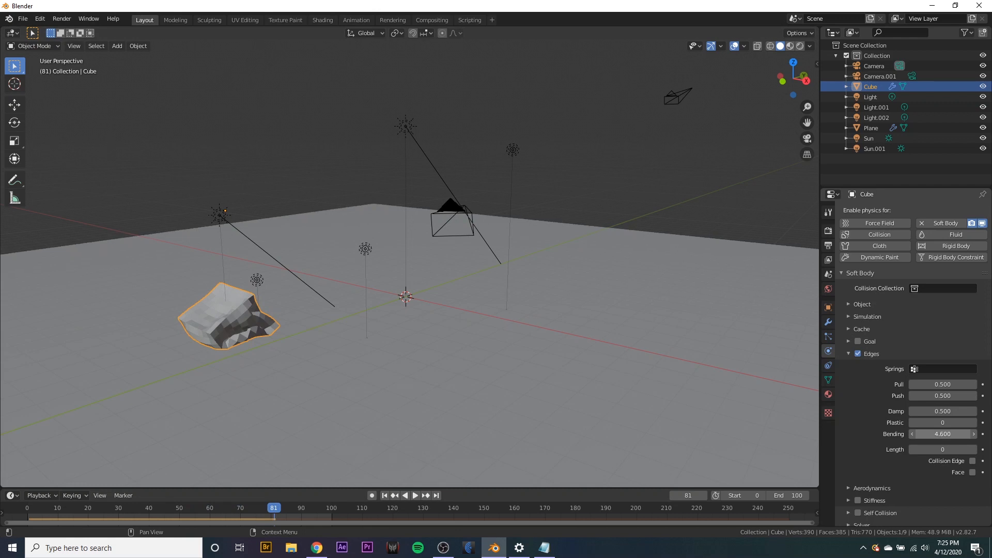
{"action": "left_click", "coordinate": [382, 495]}
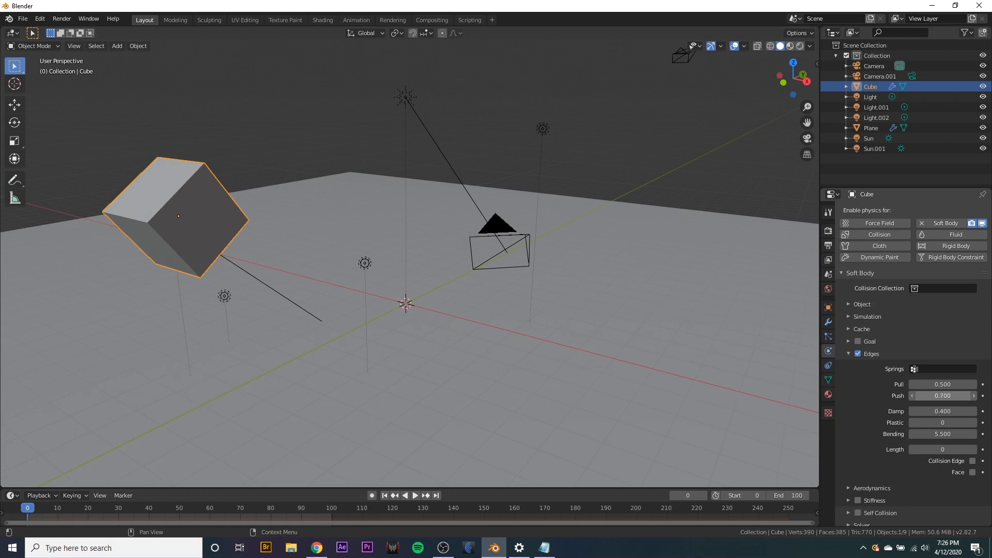
{"action": "mouse_move", "coordinate": [942, 395]}
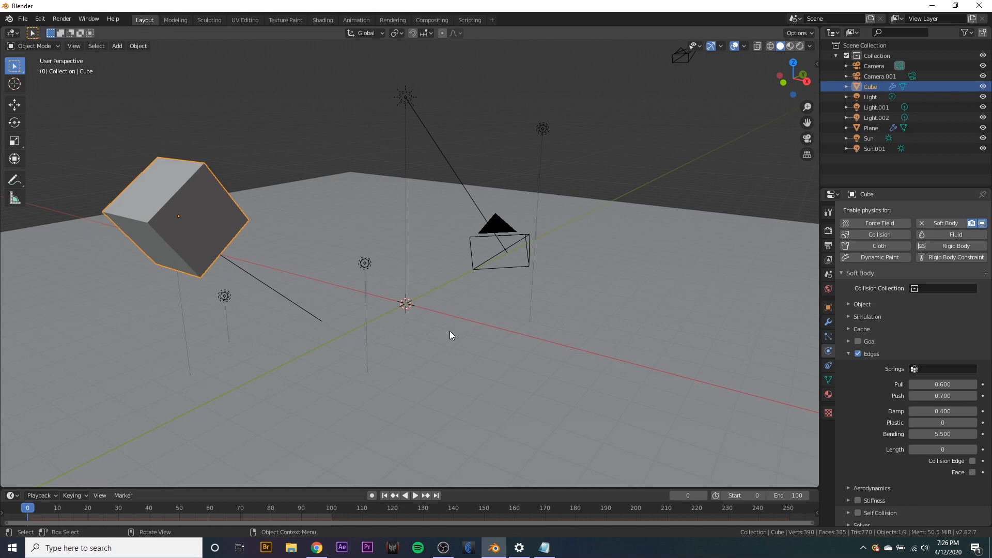
{"action": "left_click", "coordinate": [405, 496]}
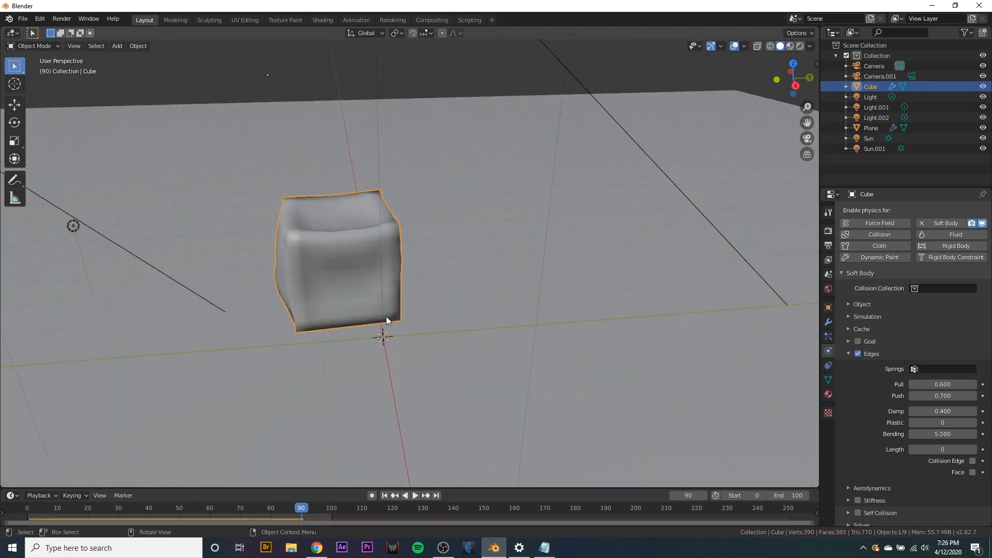
Add a Subdivision Surface modifier to the cube with subdivision level 2.
{"action": "left_click", "coordinate": [828, 321]}
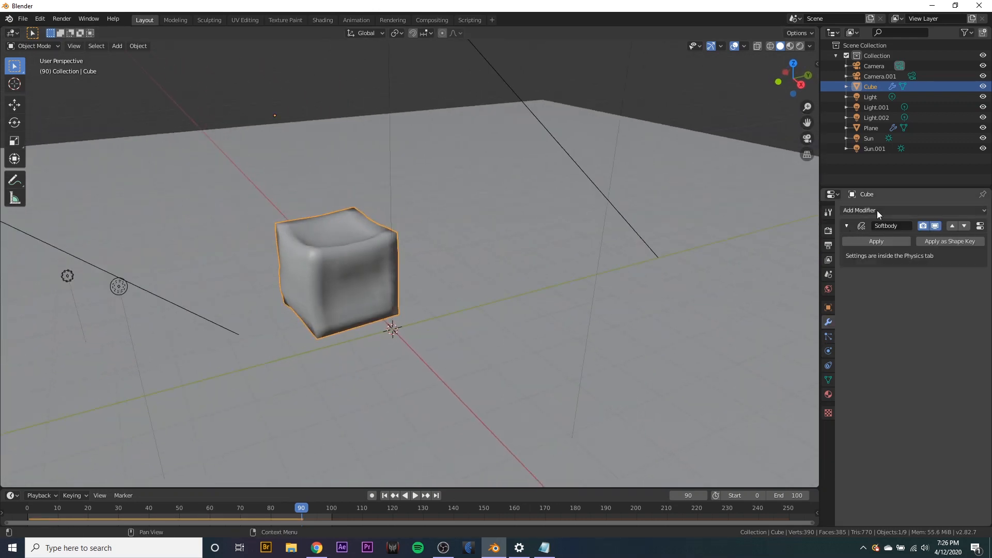
{"action": "left_click", "coordinate": [876, 210]}
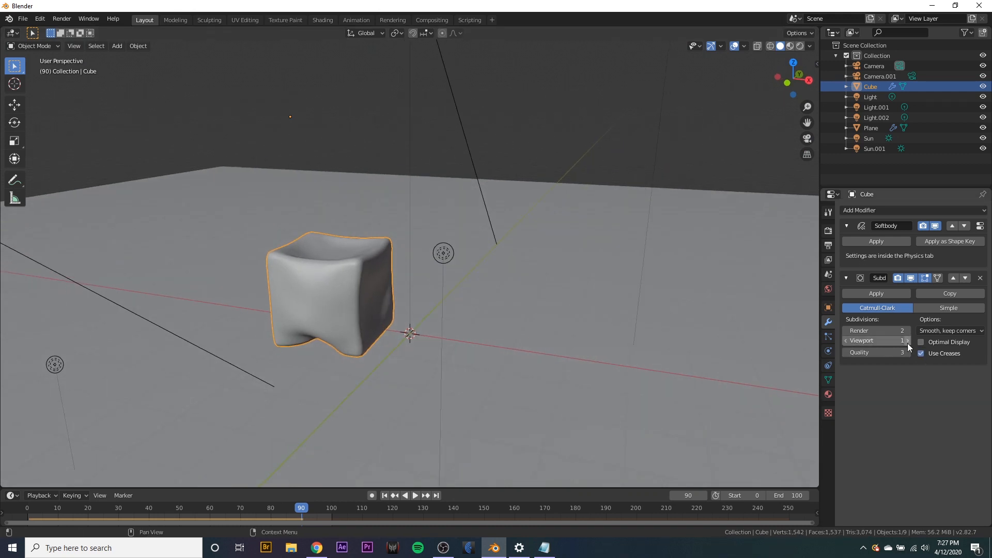
{"action": "left_click", "coordinate": [907, 340]}
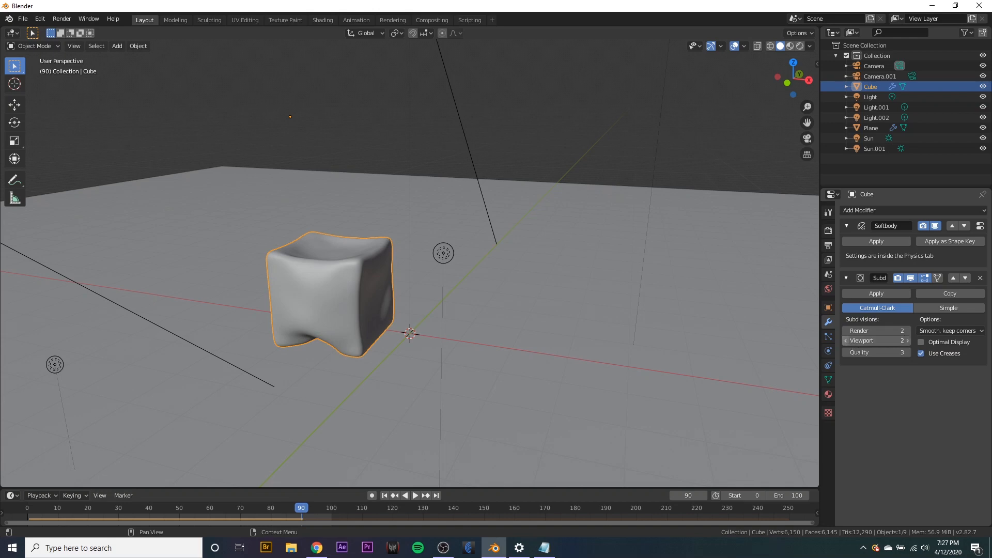
{"action": "left_click", "coordinate": [846, 340]}
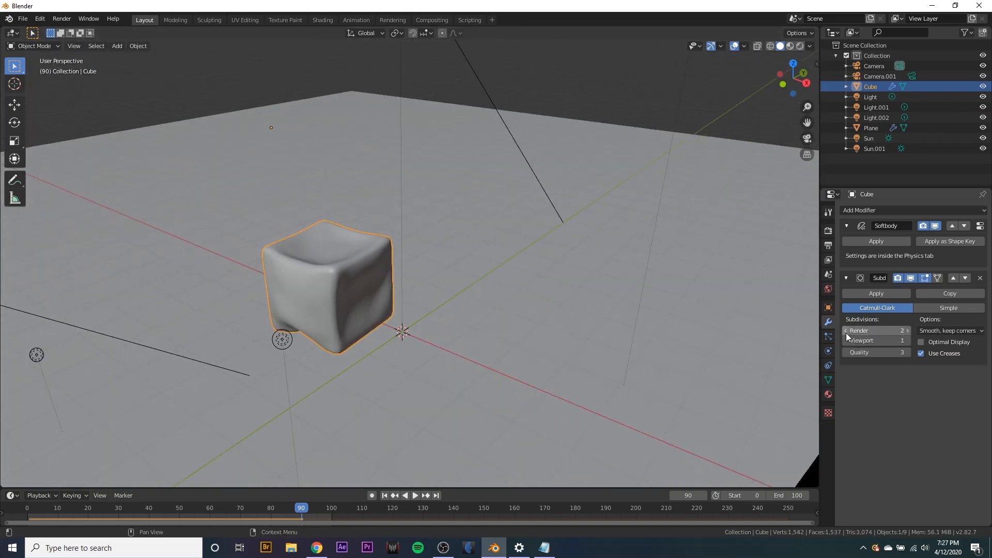
{"action": "left_click", "coordinate": [907, 340]}
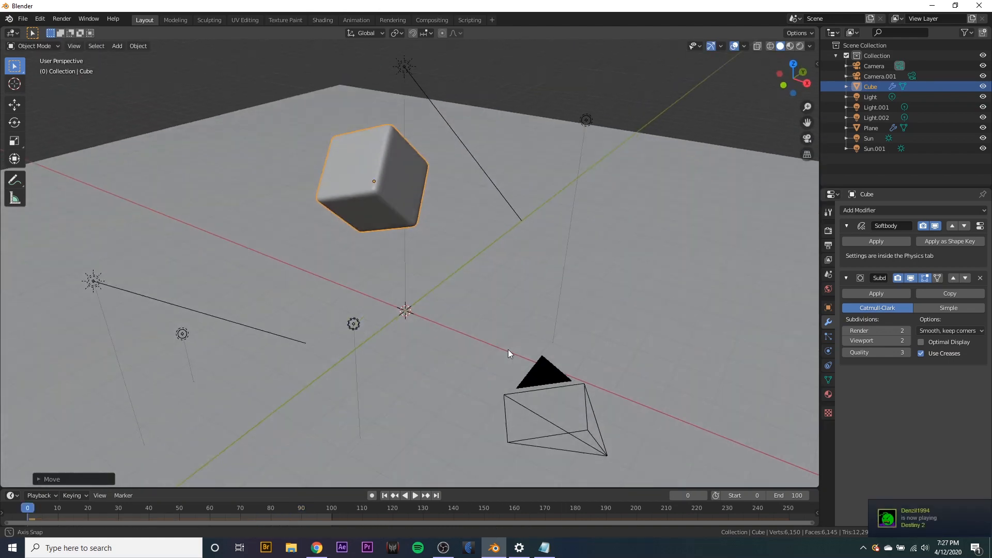
Bake the cube's soft-body simulation from the Physics cache settings.
{"action": "left_click", "coordinate": [414, 496]}
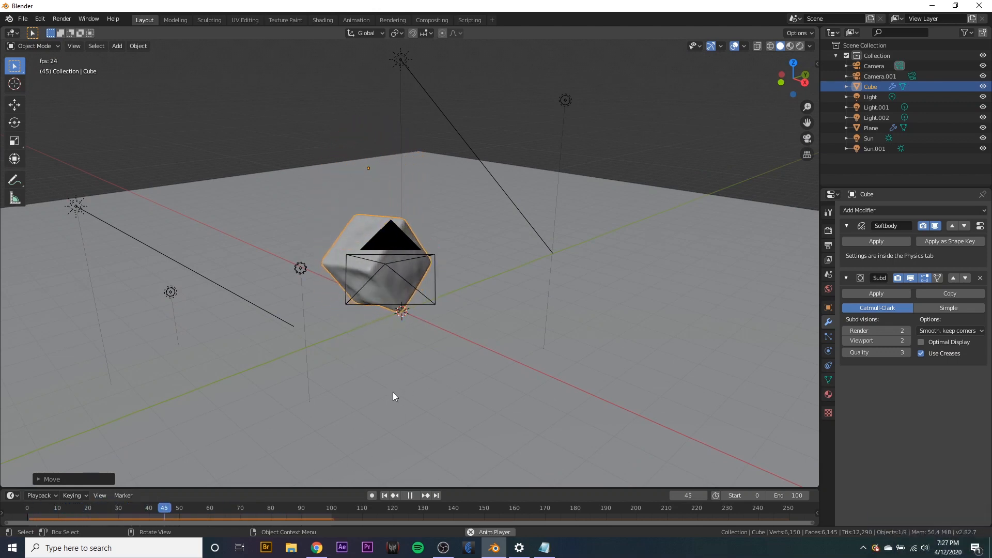
{"action": "left_click", "coordinate": [239, 507]}
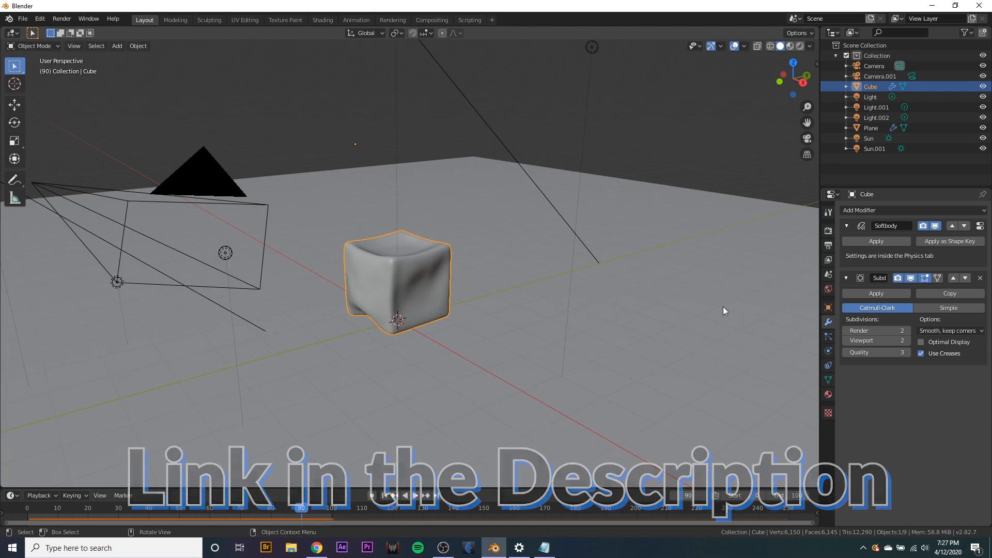
{"action": "left_click", "coordinate": [827, 351]}
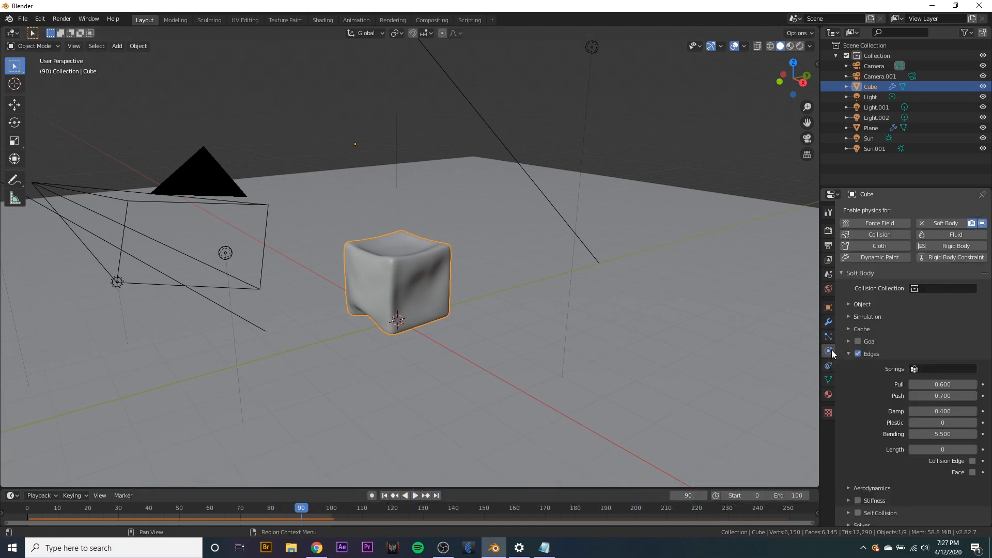
{"action": "left_click", "coordinate": [861, 328]}
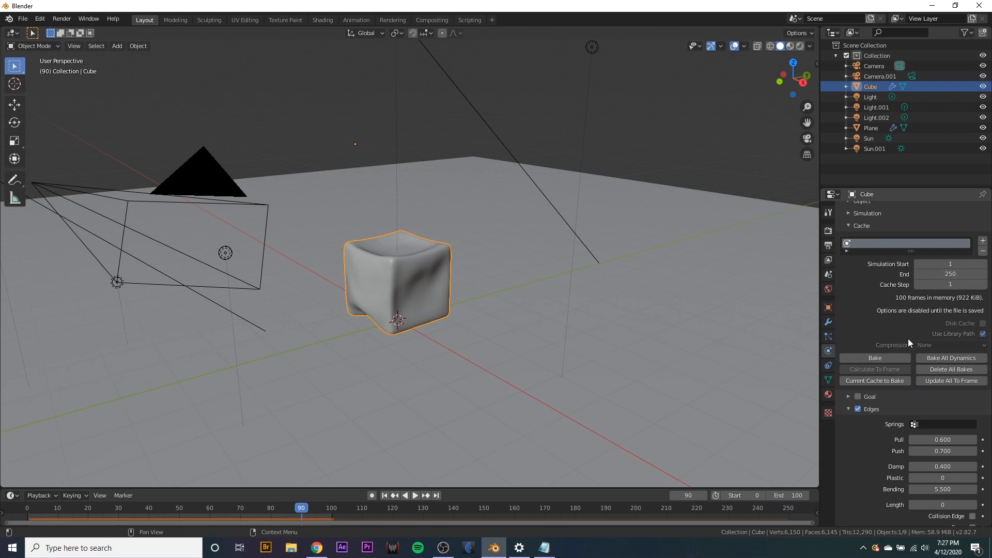
{"action": "left_click", "coordinate": [874, 357]}
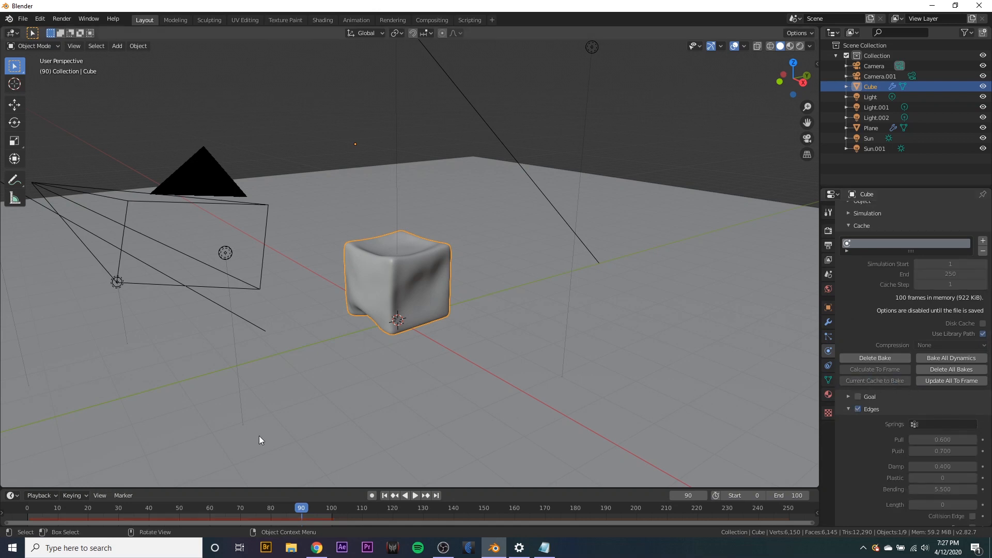
Replay the baked fall from the first frame until the cube lands.
{"action": "left_click", "coordinate": [405, 496]}
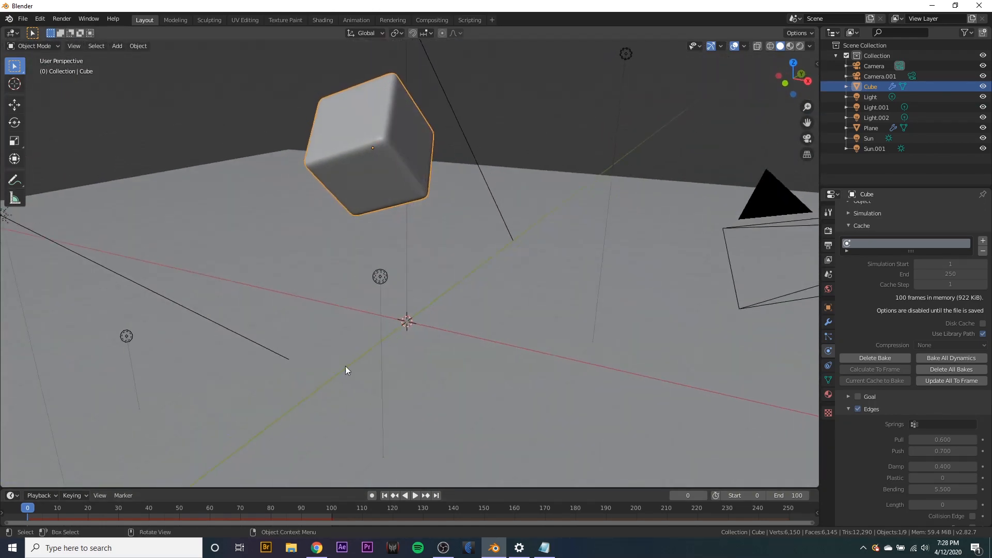
{"action": "left_click", "coordinate": [414, 496]}
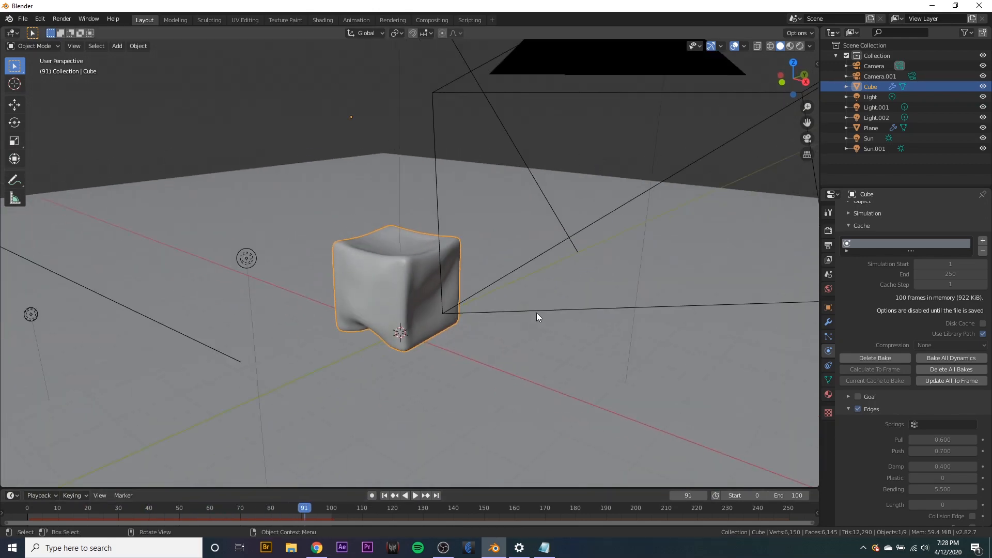
{"action": "left_click", "coordinate": [798, 46]}
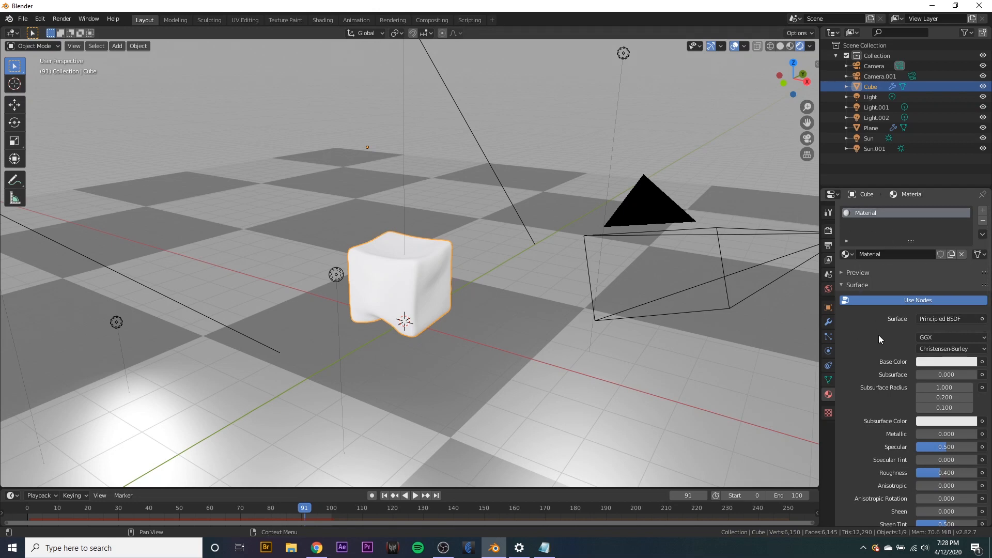
Set the cube's Principled BSDF Transmission to 1.0.
{"action": "scroll", "scroll_direction": "down", "scroll_amount": 3}
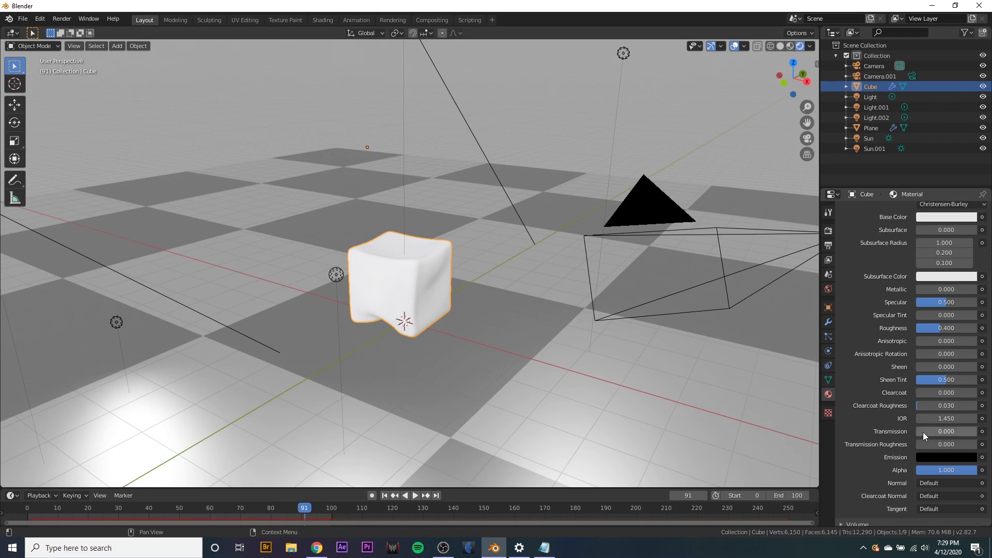
{"action": "left_click", "coordinate": [946, 431]}
{"action": "type", "text": "1.000"}
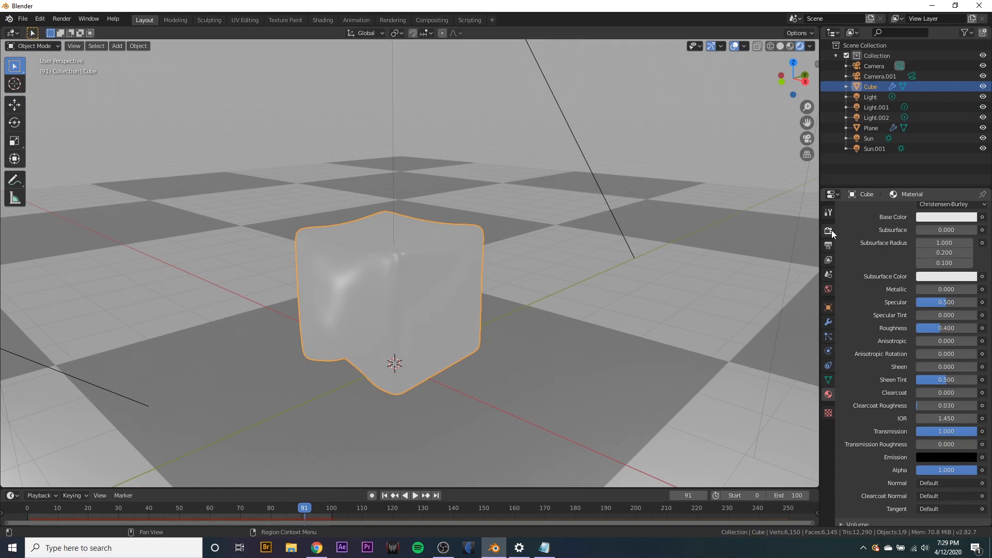
Set the render engine to Cycles with GPU Compute as the device.
{"action": "left_click", "coordinate": [827, 231]}
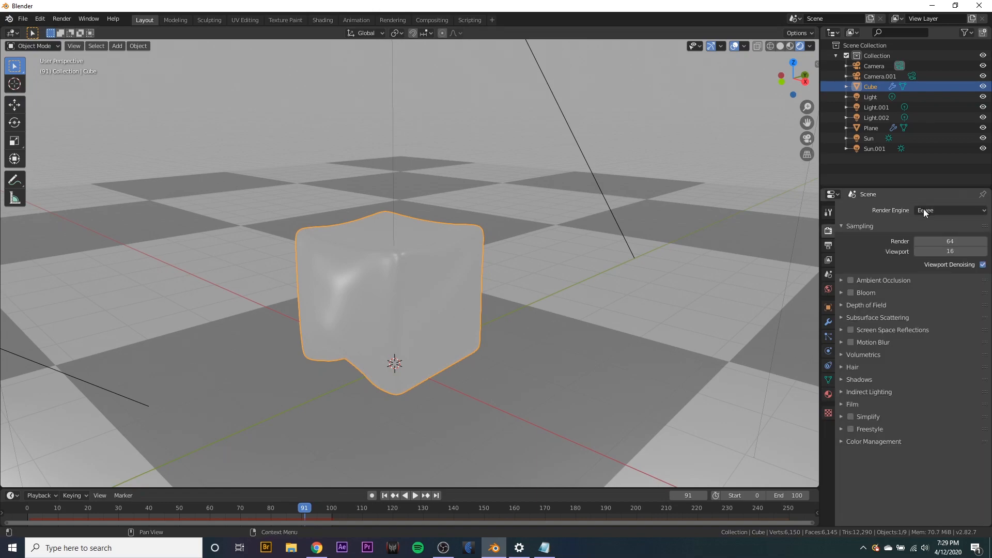
{"action": "left_click", "coordinate": [949, 210]}
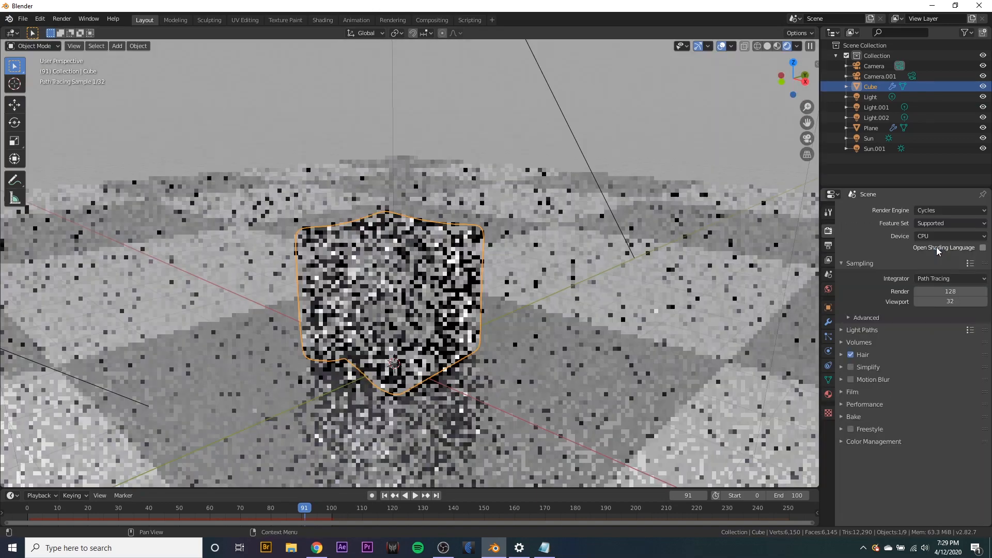
{"action": "left_click", "coordinate": [949, 236]}
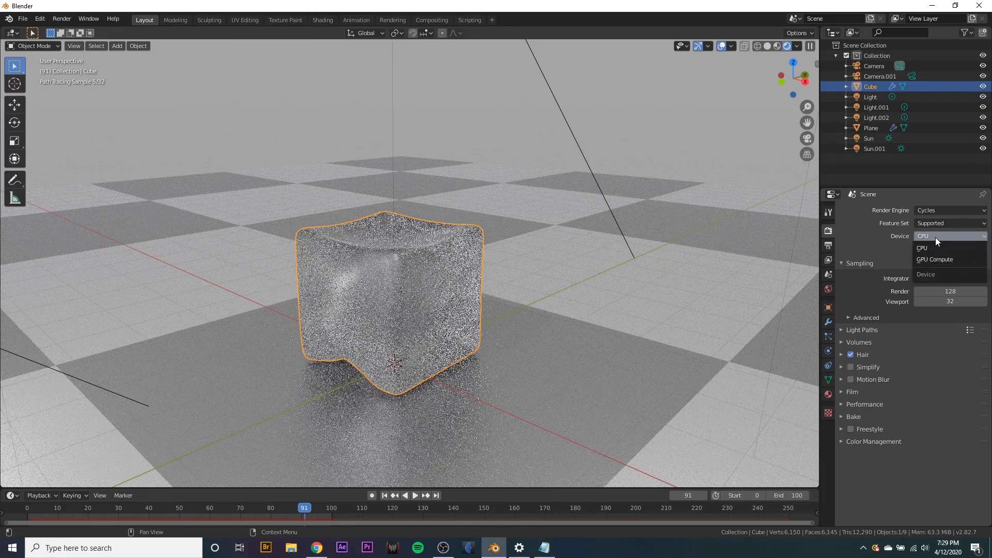
{"action": "left_click", "coordinate": [934, 259]}
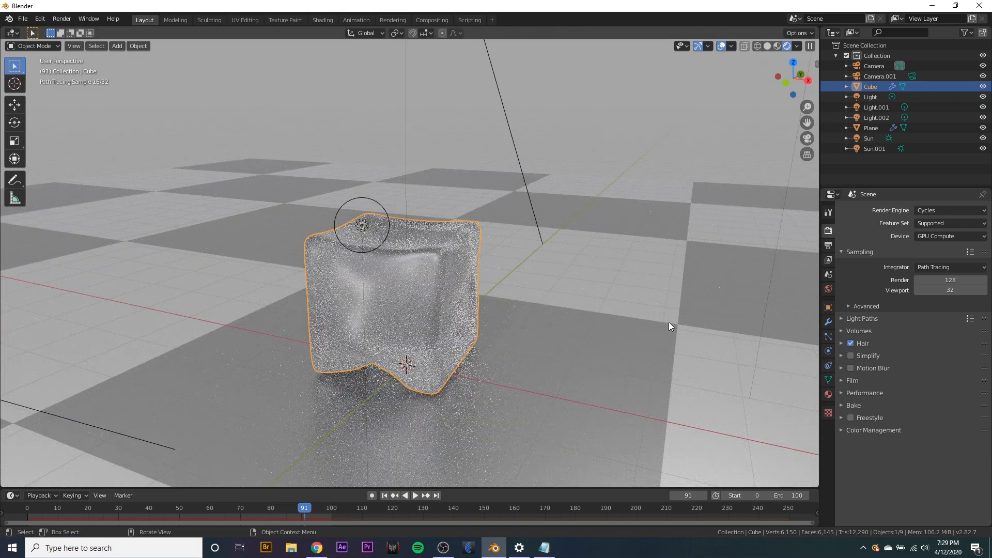
{"action": "left_click", "coordinate": [946, 266]}
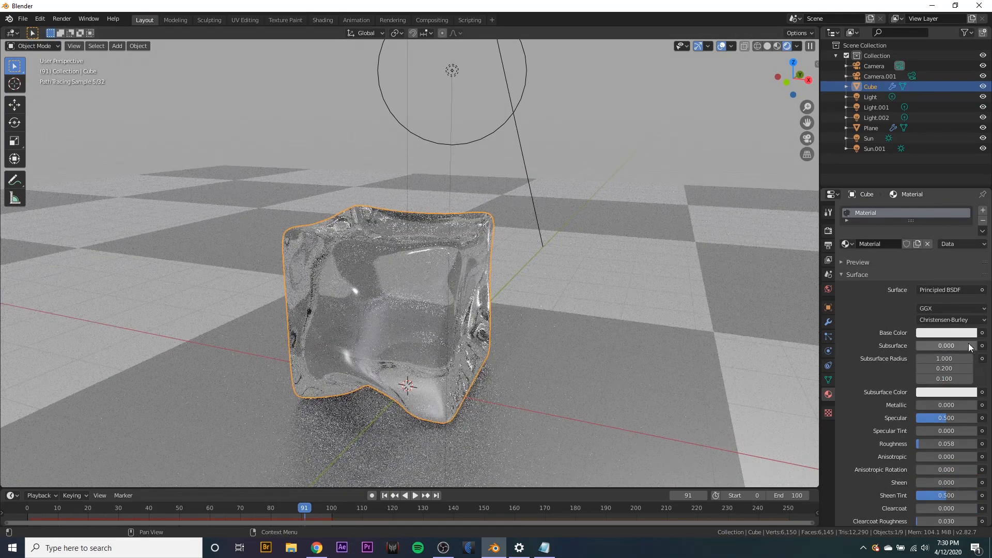
Tint the glass cube's base colour pink.
{"action": "left_click", "coordinate": [945, 333]}
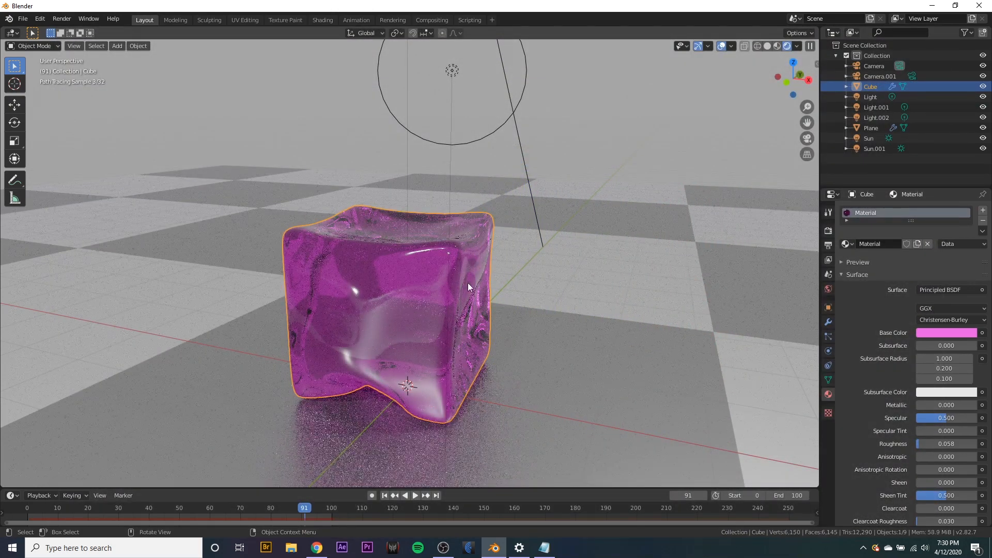
{"action": "left_click", "coordinate": [322, 20]}
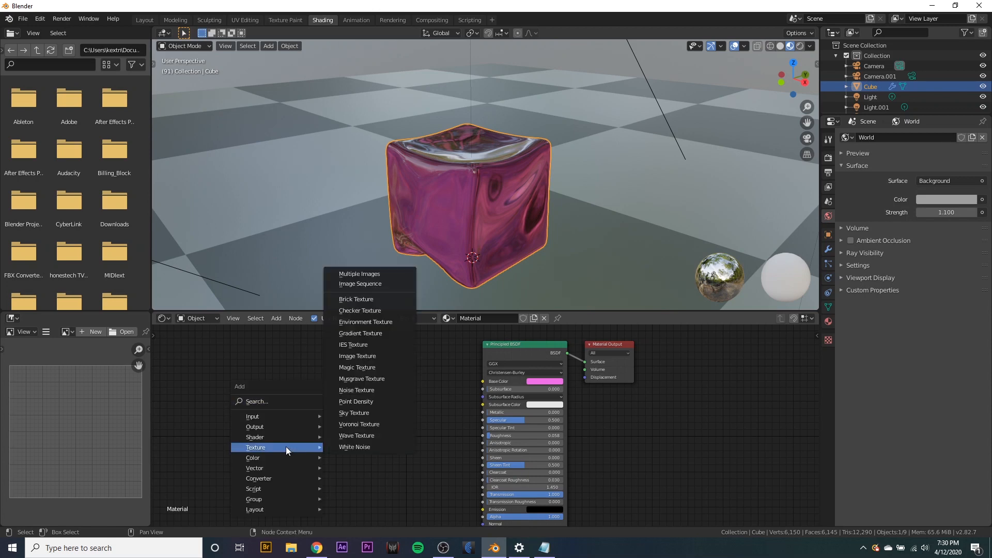
{"action": "mouse_move", "coordinate": [353, 344]}
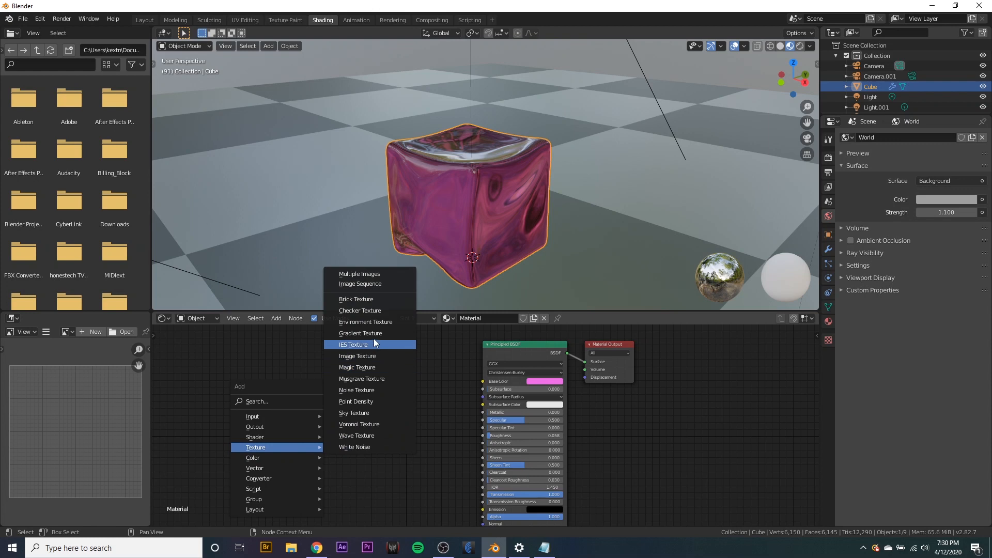
Feed a Gradient Texture through a rainbow ColorRamp into the cube's Base Color.
{"action": "left_click", "coordinate": [360, 333]}
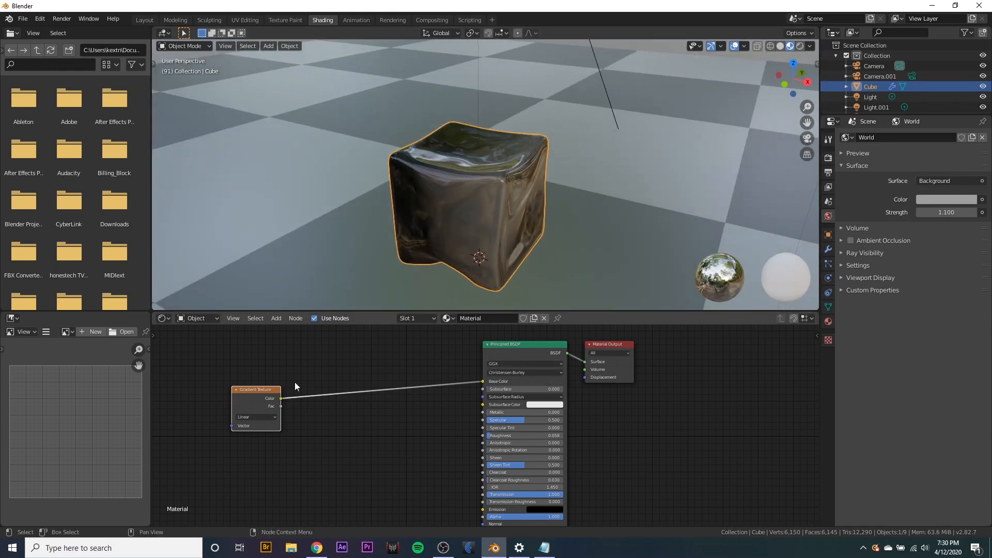
{"action": "mouse_move", "coordinate": [326, 373]}
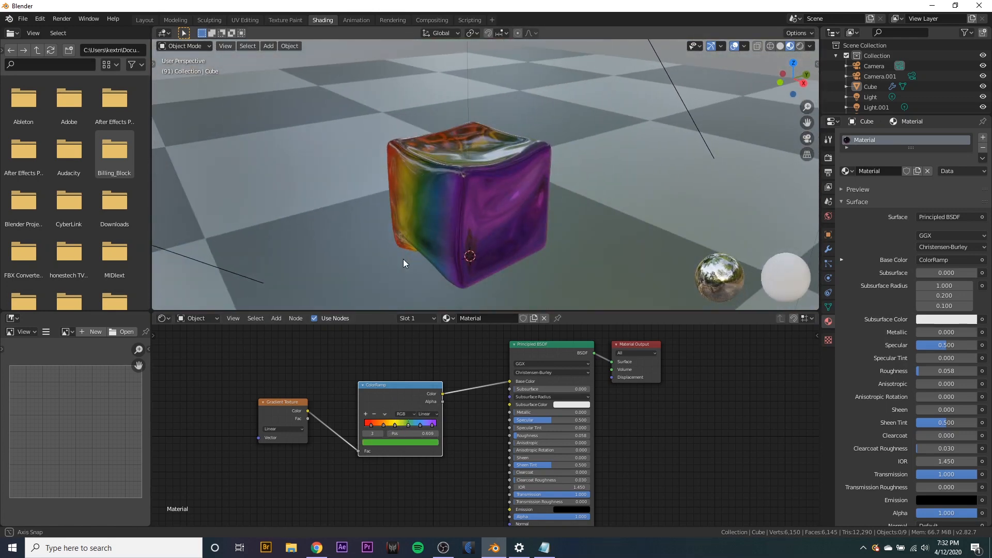
{"action": "left_click", "coordinate": [143, 20]}
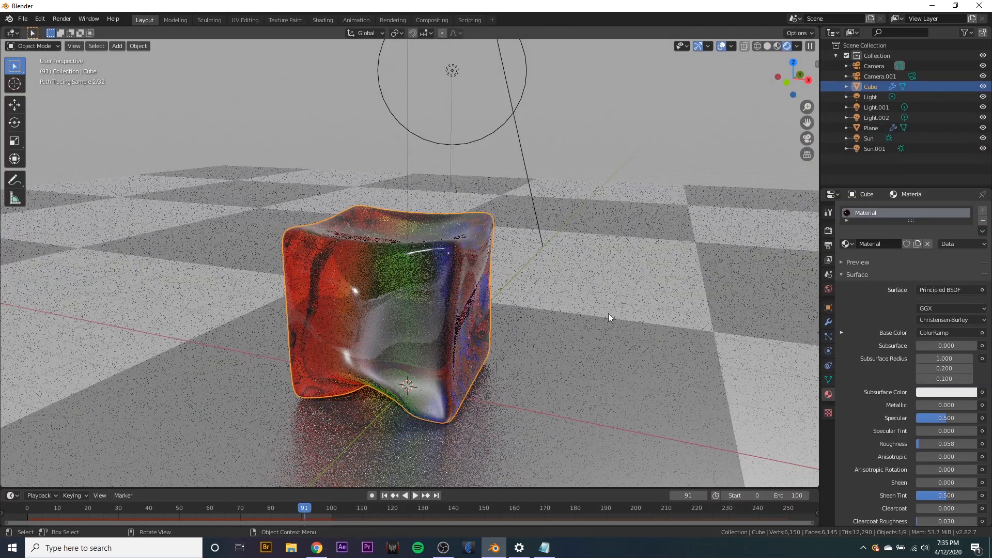